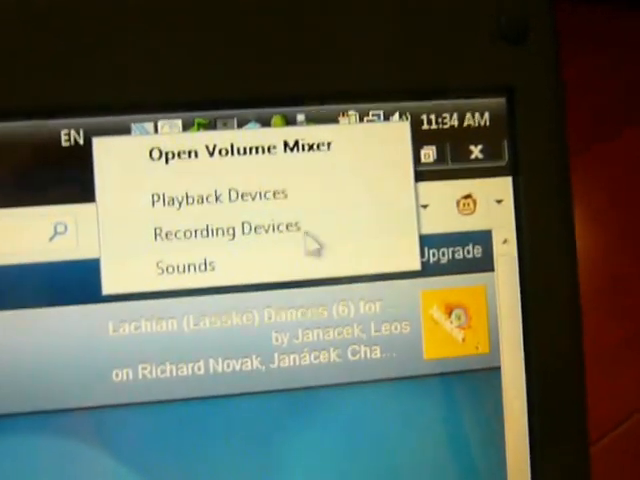
Show the Recording Devices list from the system-tray speaker icon, revealing the disabled Stereo Mix
{"action": "left_click", "coordinate": [224, 228]}
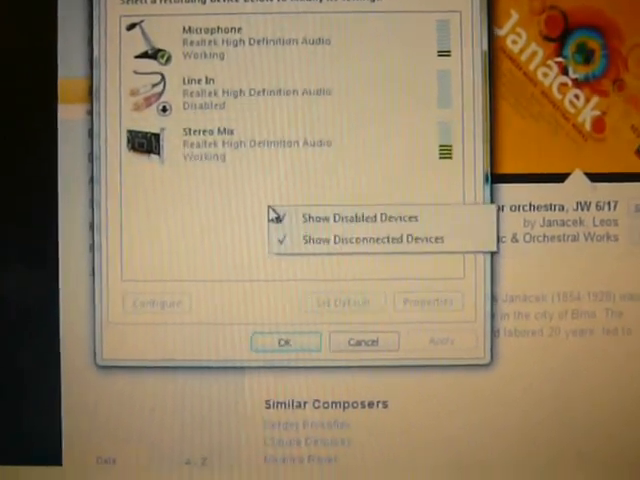
{"action": "left_click", "coordinate": [282, 218]}
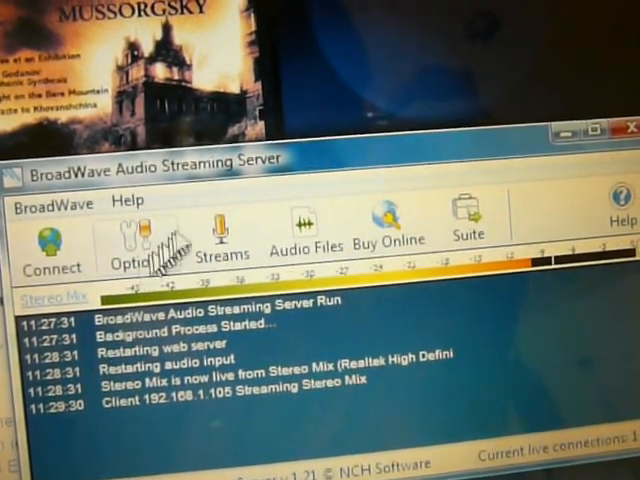
Select Stereo Mix as BroadWave's audio input so the live stream restarts for network clients
{"action": "left_click", "coordinate": [136, 230]}
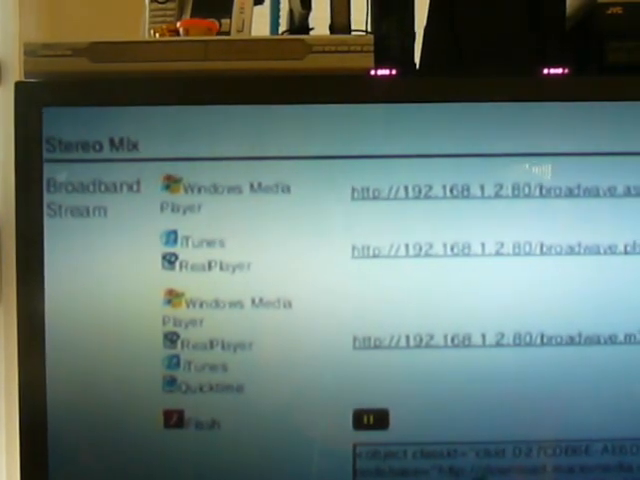
Scroll the Stereo Mix stream page down to the Flash player option and its embed code
{"action": "scroll", "scroll_direction": "down", "scroll_amount": 3}
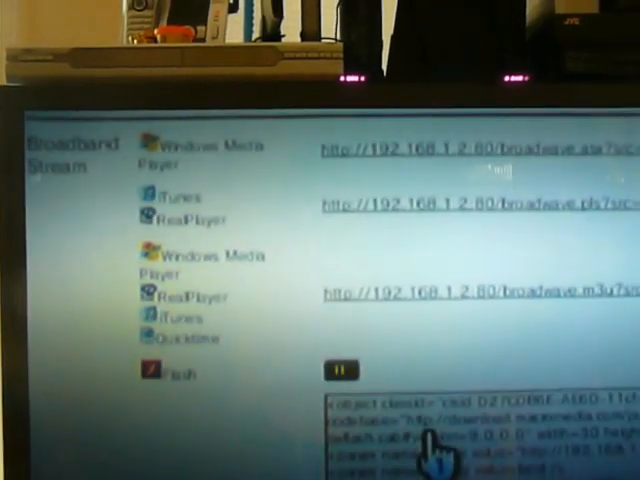